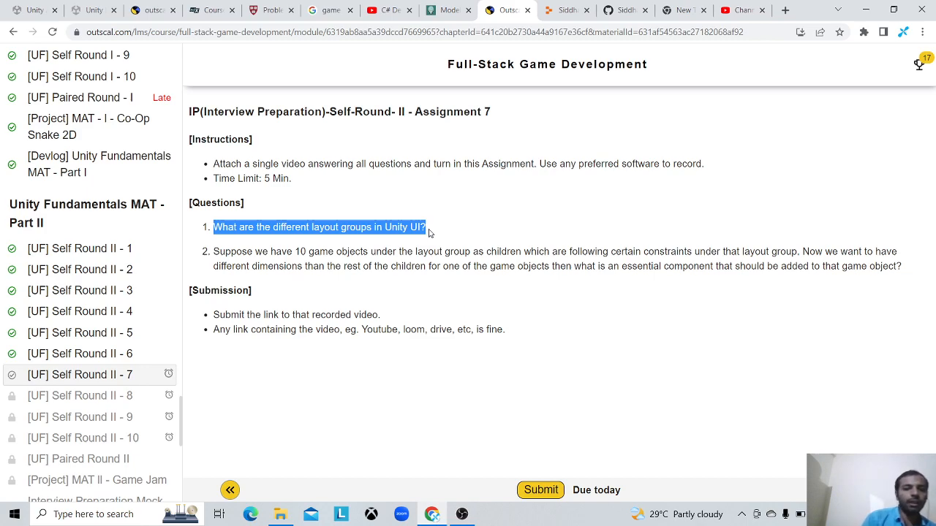
{"action": "mouse_move", "coordinate": [227, 251]}
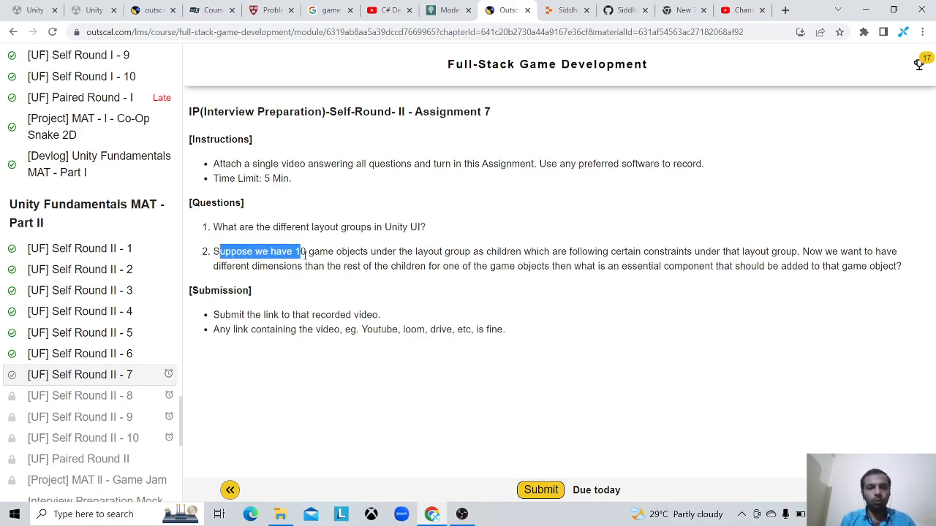
Step: Select question 2's text on giving one layout-group child different dimensions, then deselect it
{"action": "left_click_drag", "start_coordinate": [300, 251], "coordinate": [450, 251]}
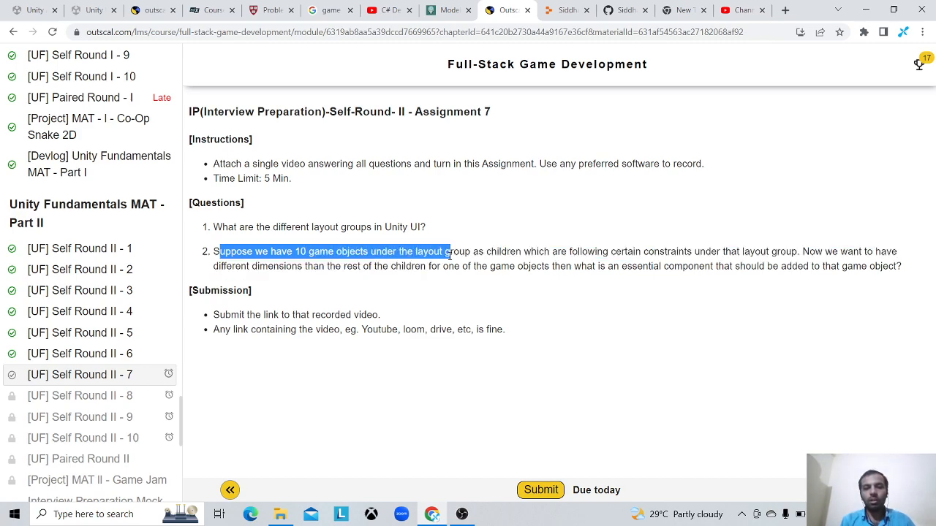
{"action": "left_click_drag", "start_coordinate": [450, 252], "coordinate": [581, 252]}
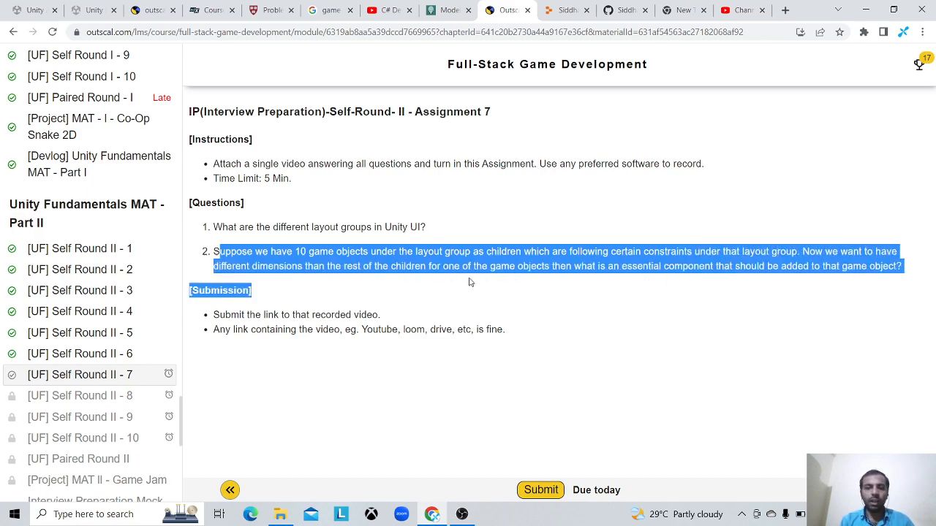
{"action": "mouse_move", "coordinate": [359, 280]}
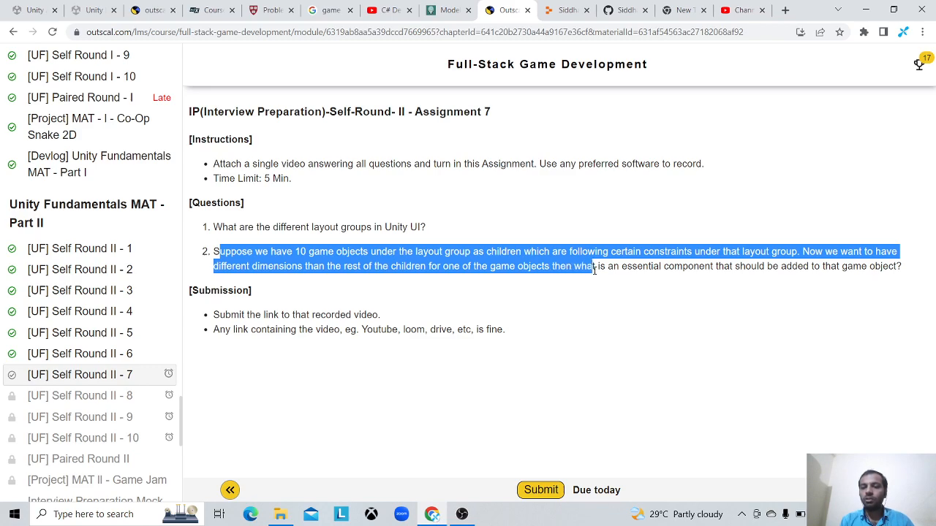
{"action": "left_click_drag", "start_coordinate": [593, 265], "coordinate": [766, 265]}
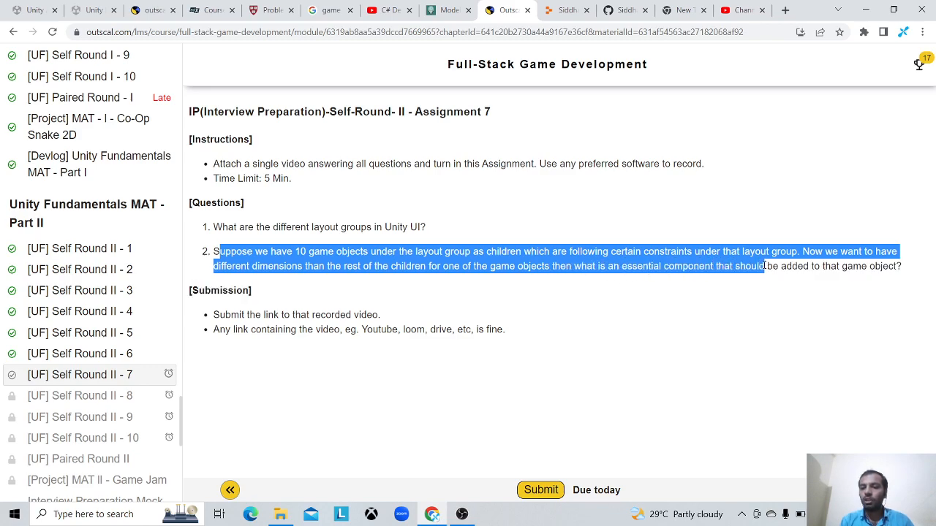
{"action": "left_click_drag", "start_coordinate": [764, 267], "coordinate": [901, 267]}
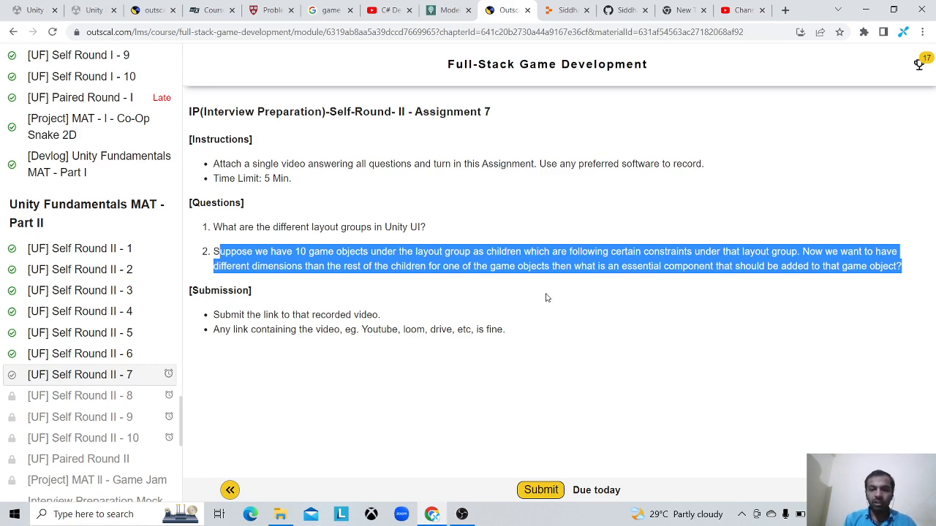
{"action": "left_click", "coordinate": [545, 298]}
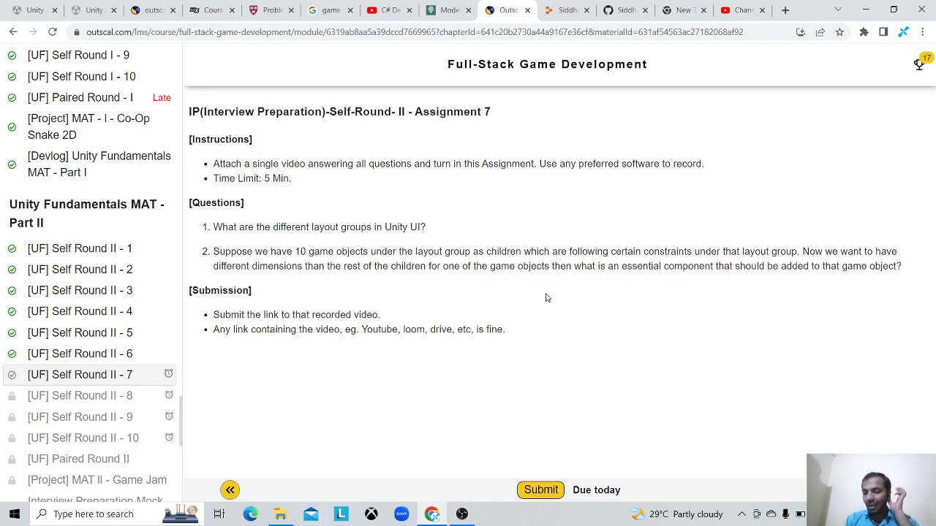